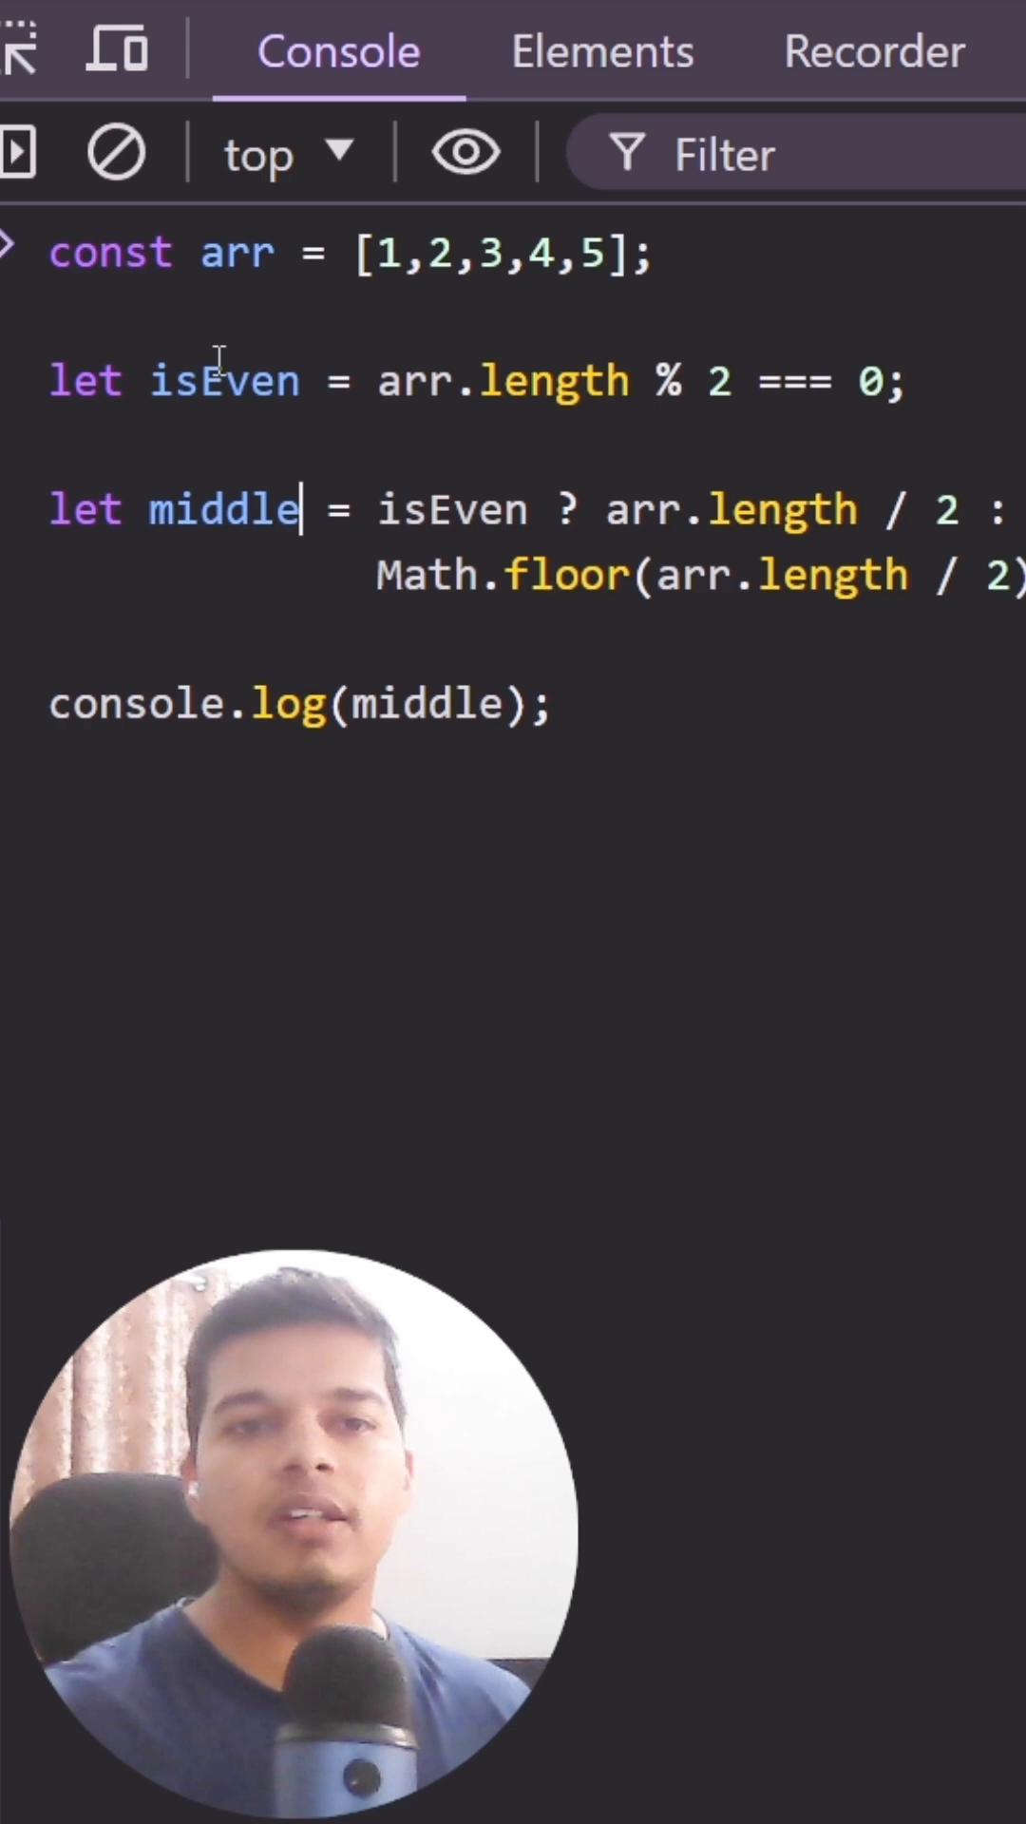
- Run const arr = [1,2,3,4,5,6]; arr.length >> 1; so the console returns 3
left_click(913, 381)
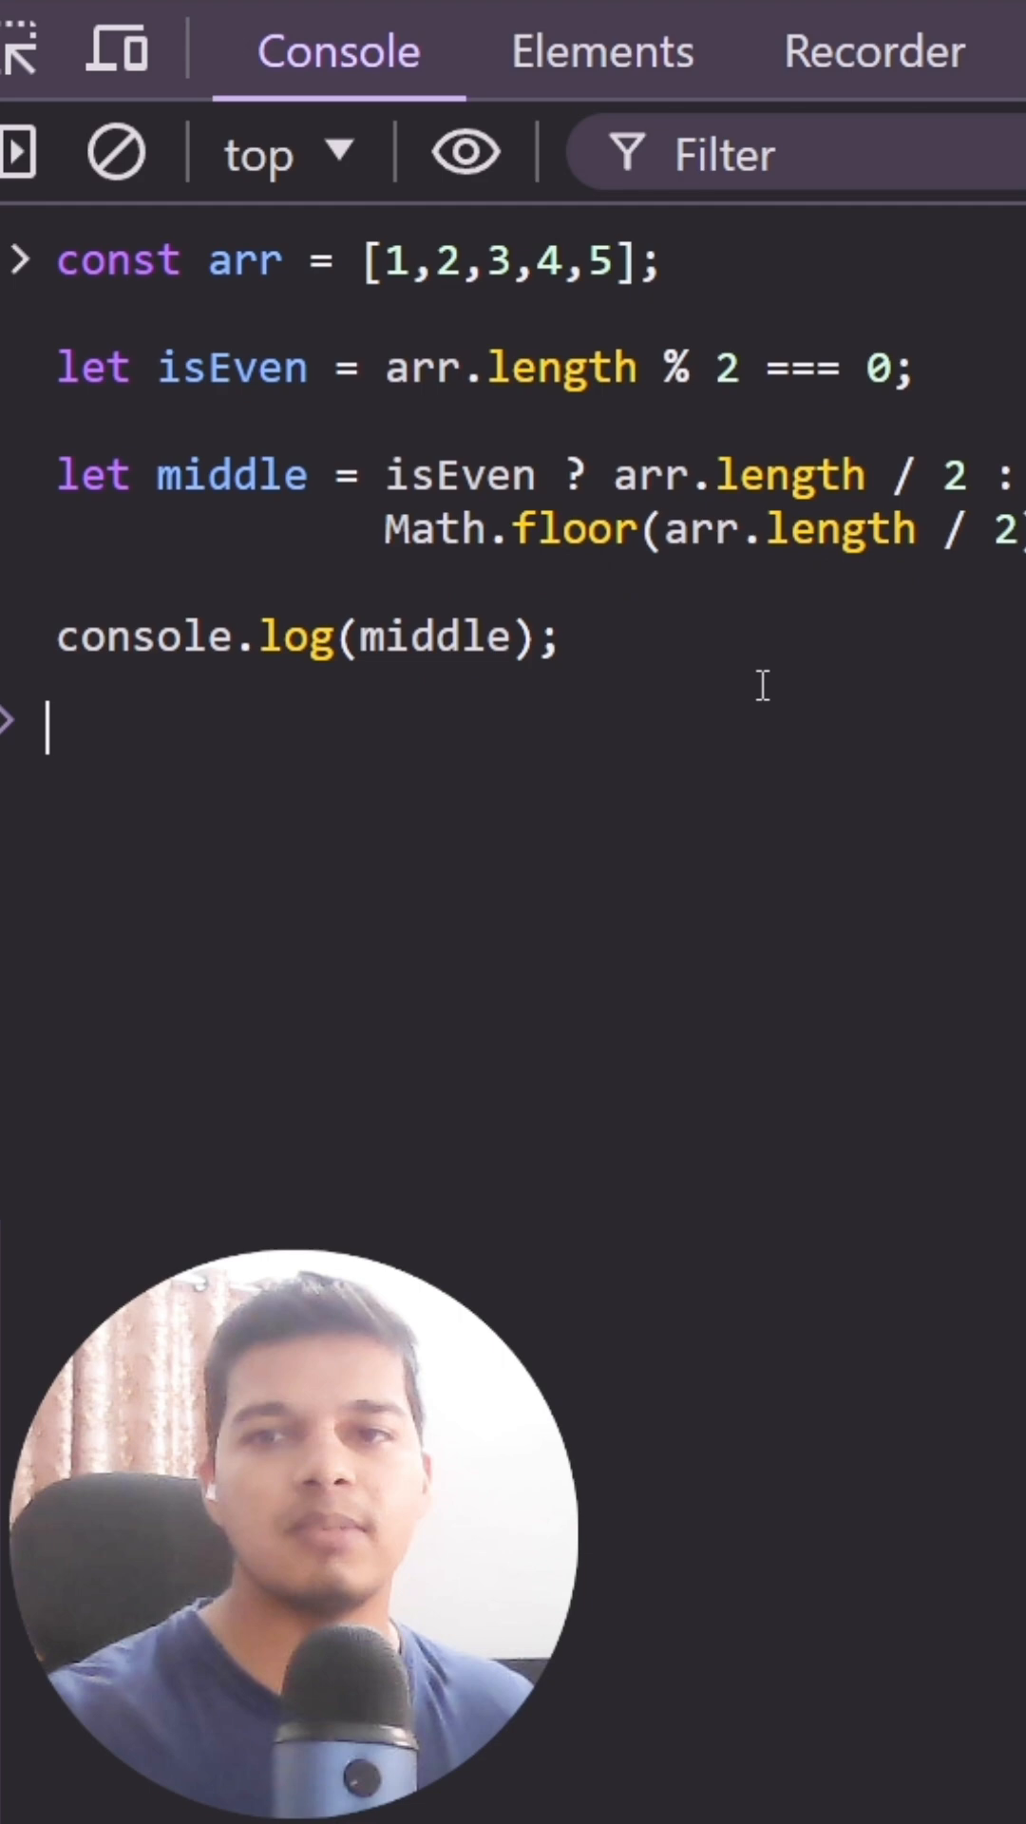
key("Enter")
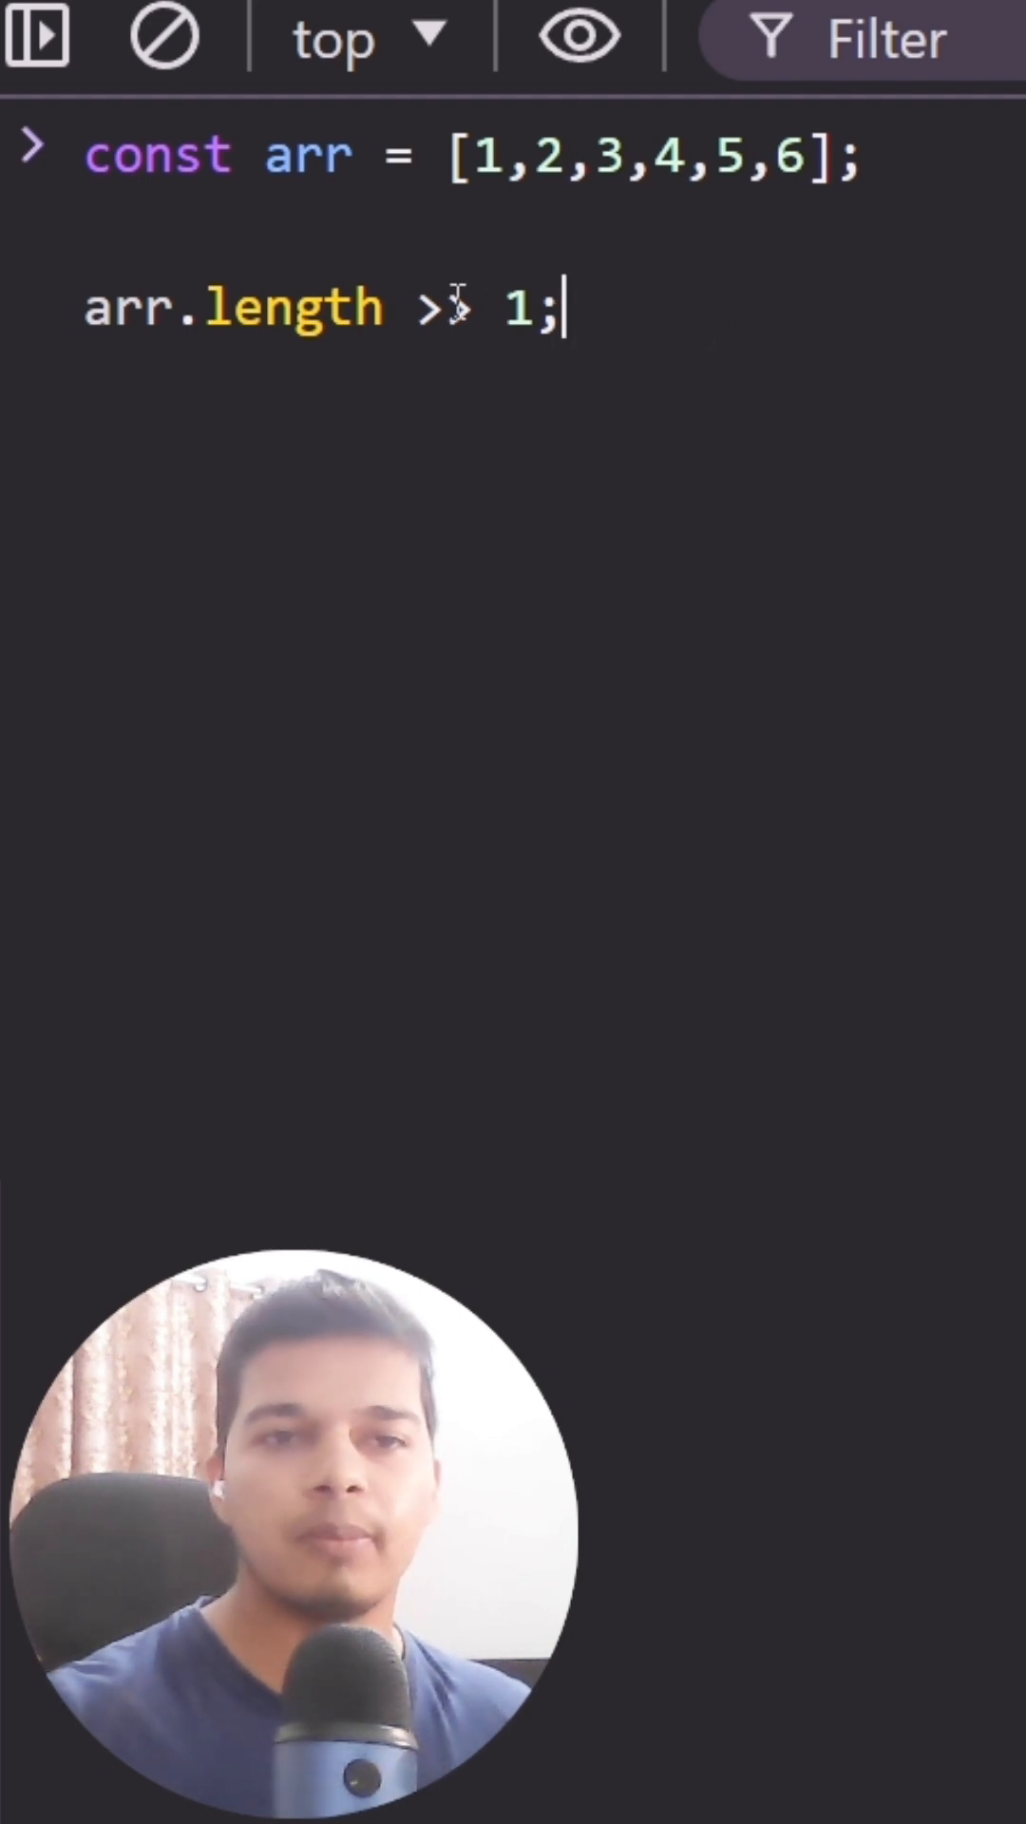
type(">")
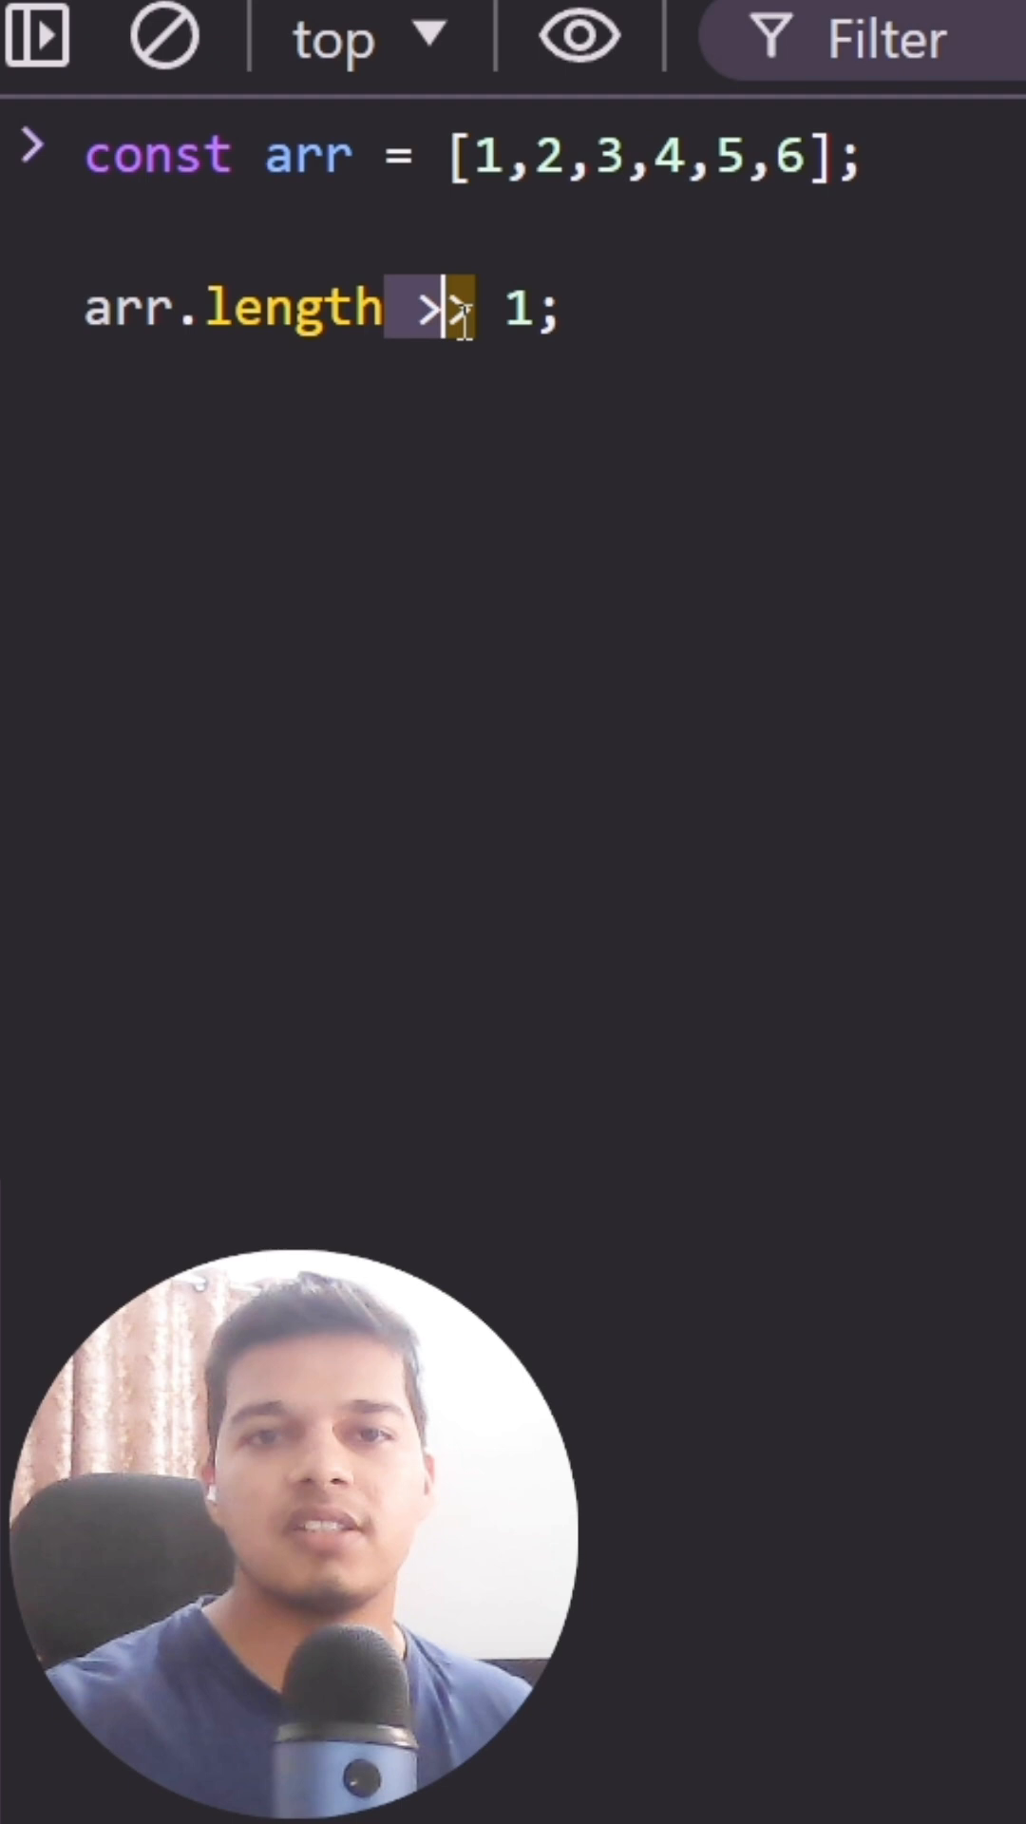
type(">")
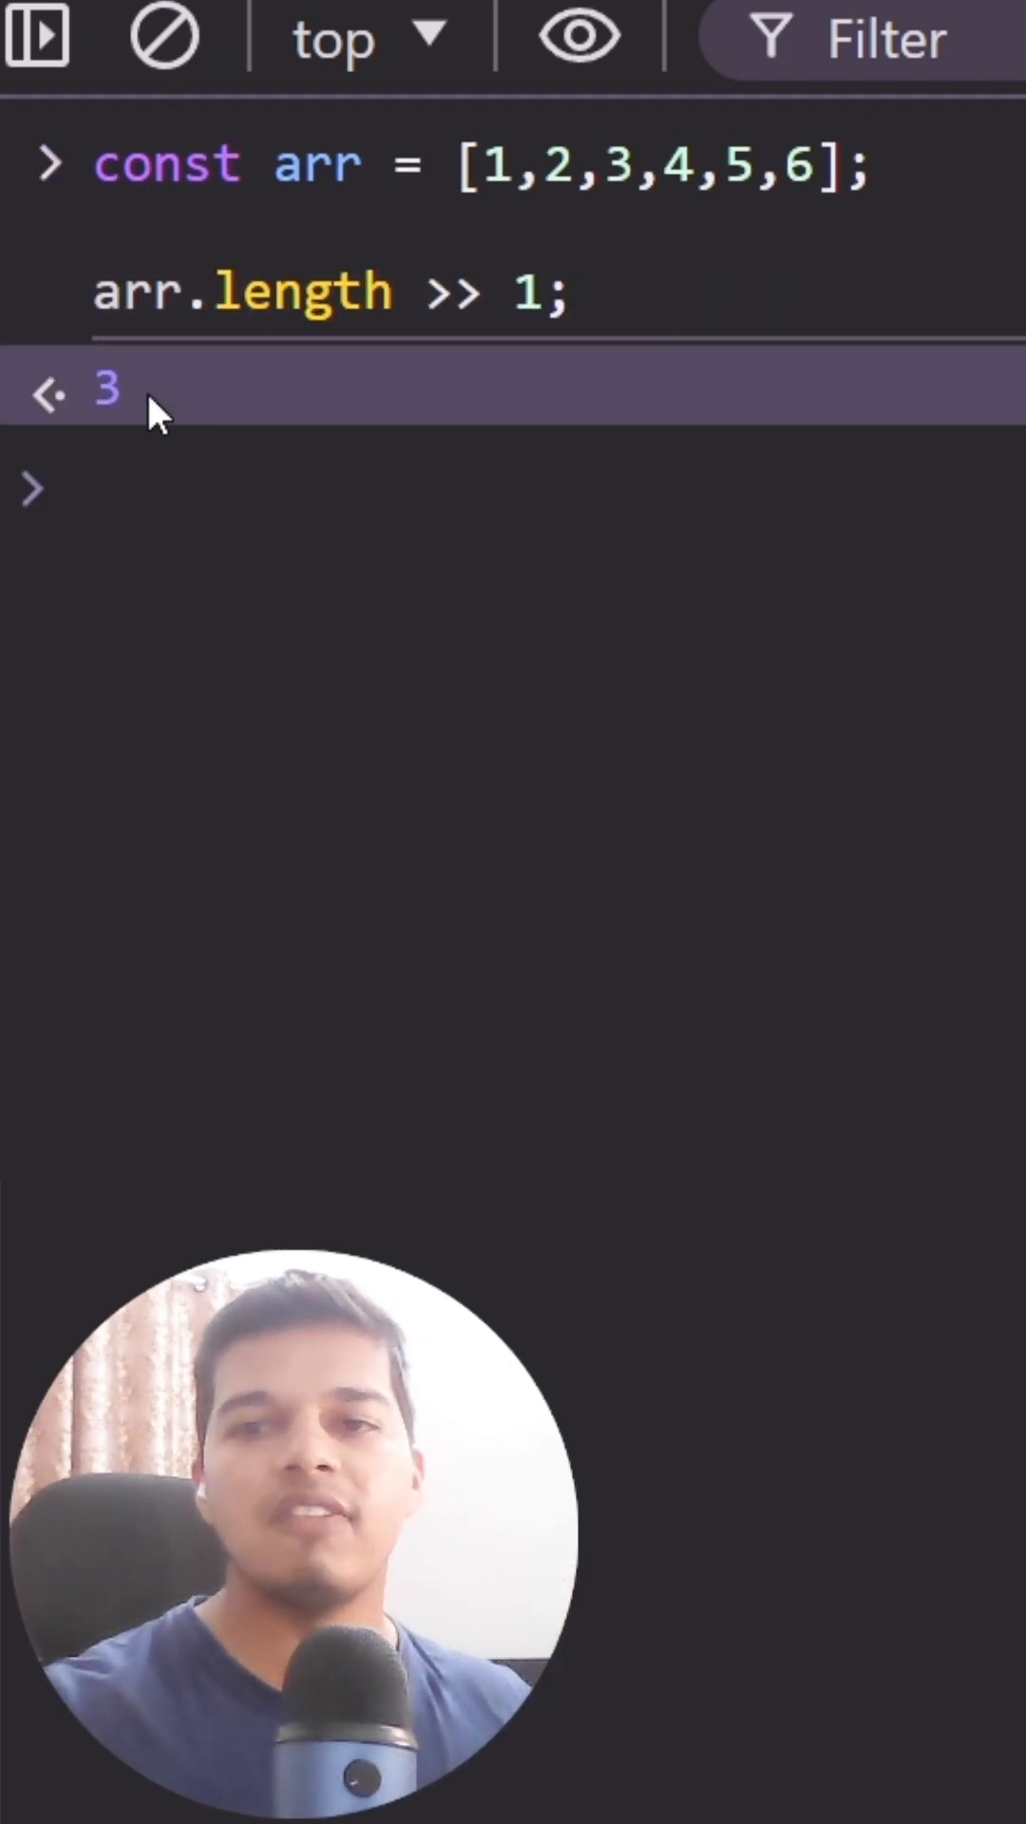
left_click(82, 494)
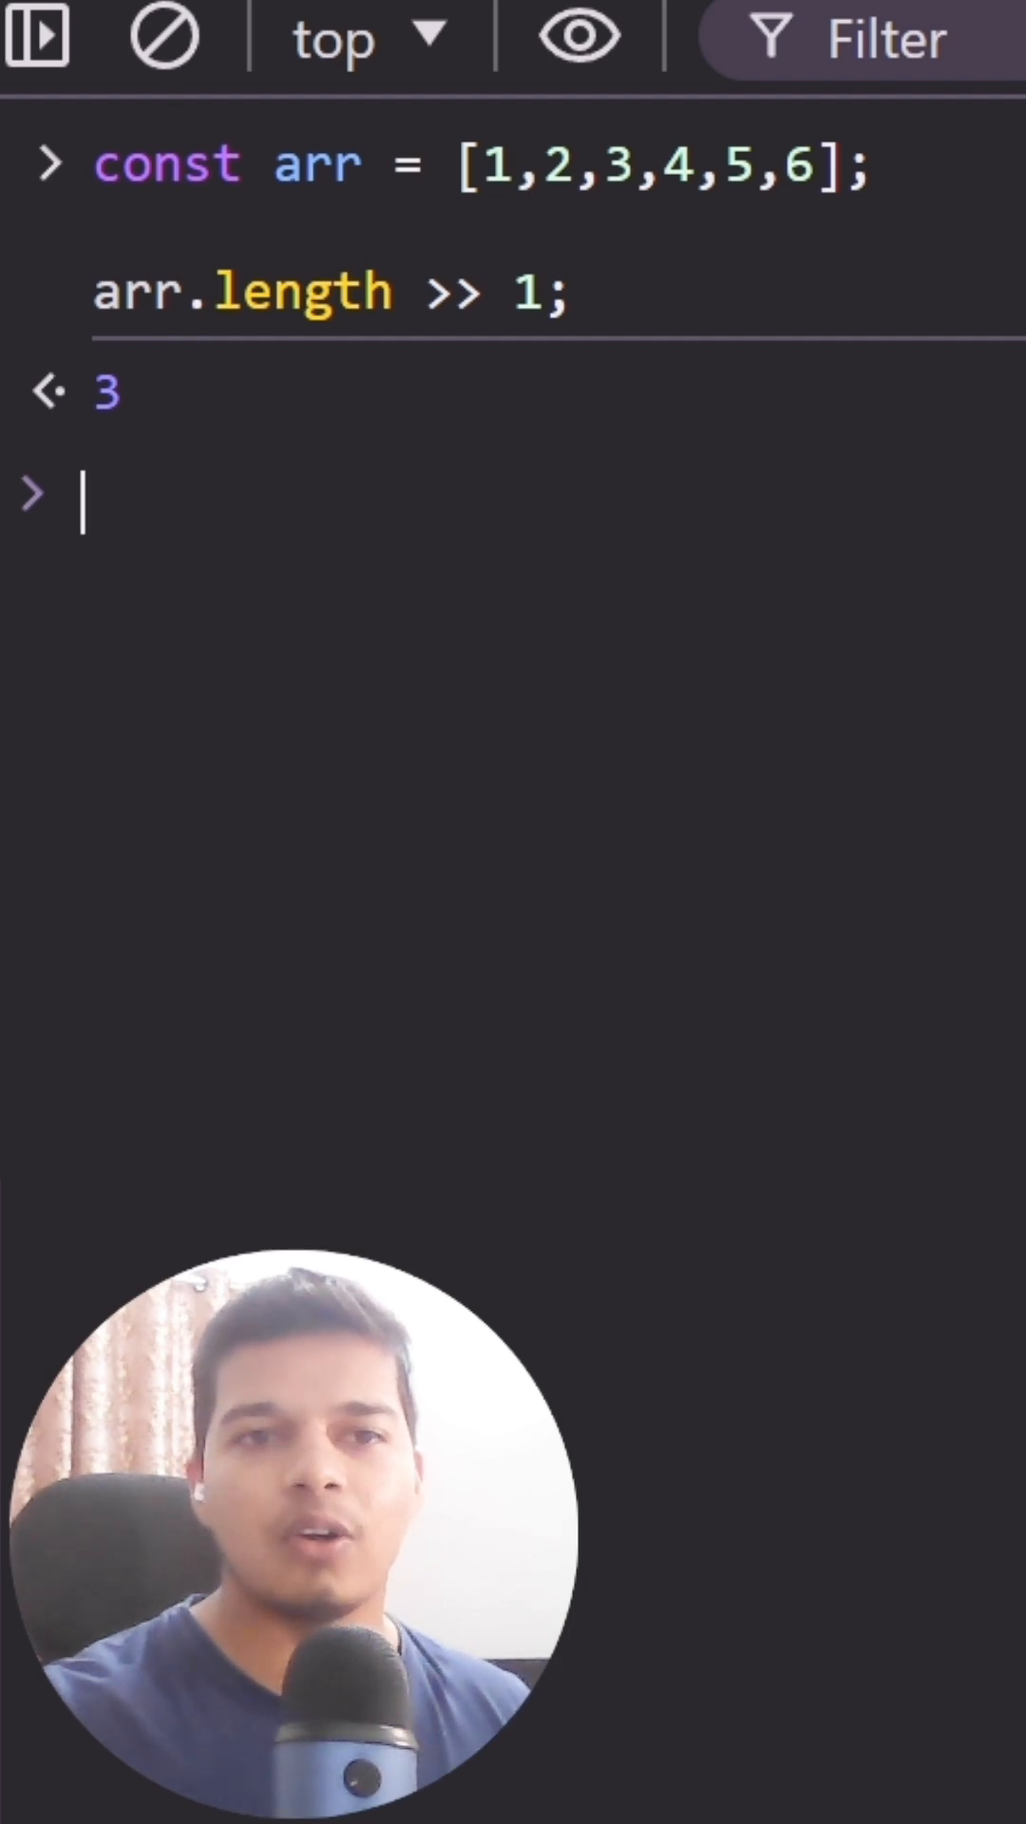
- Enter let num with its binary comment and num >> 1 returning 4
type("let num = 8; // 1 0 0 0")
type("num >> 1;    // 0 1 0 0 = 4")
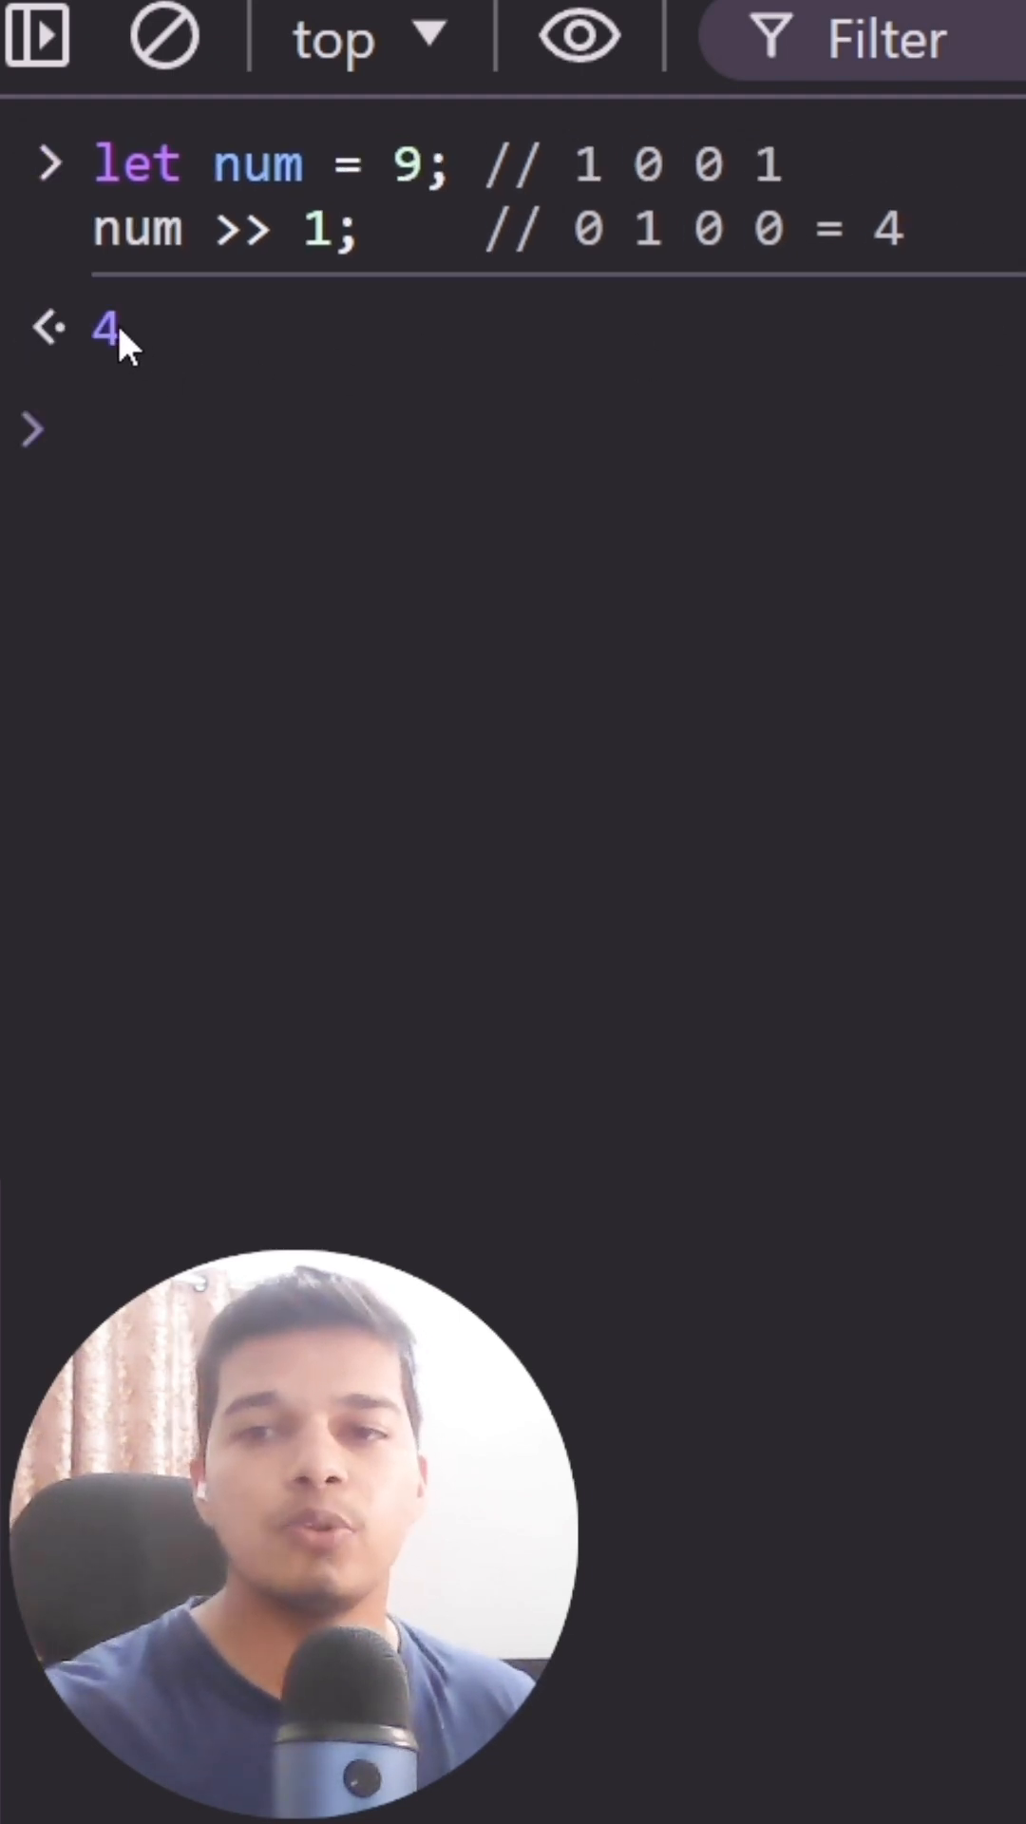
mouse_move(399, 488)
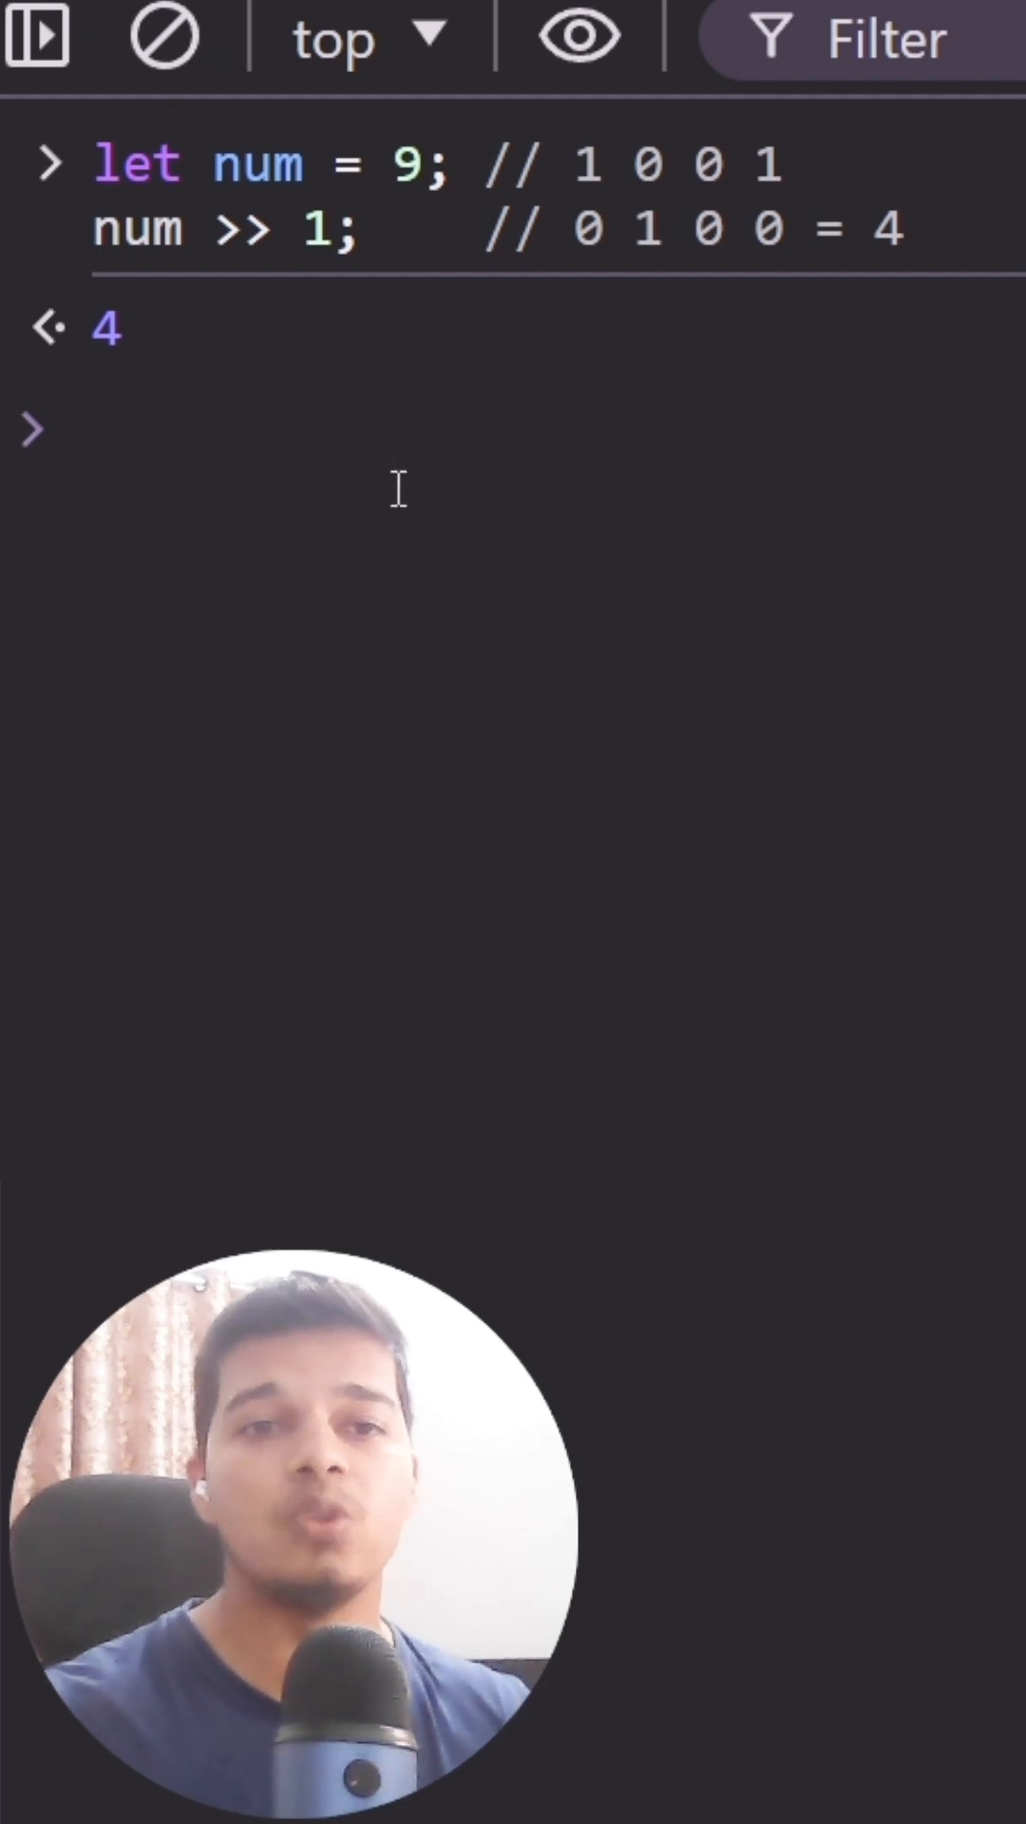